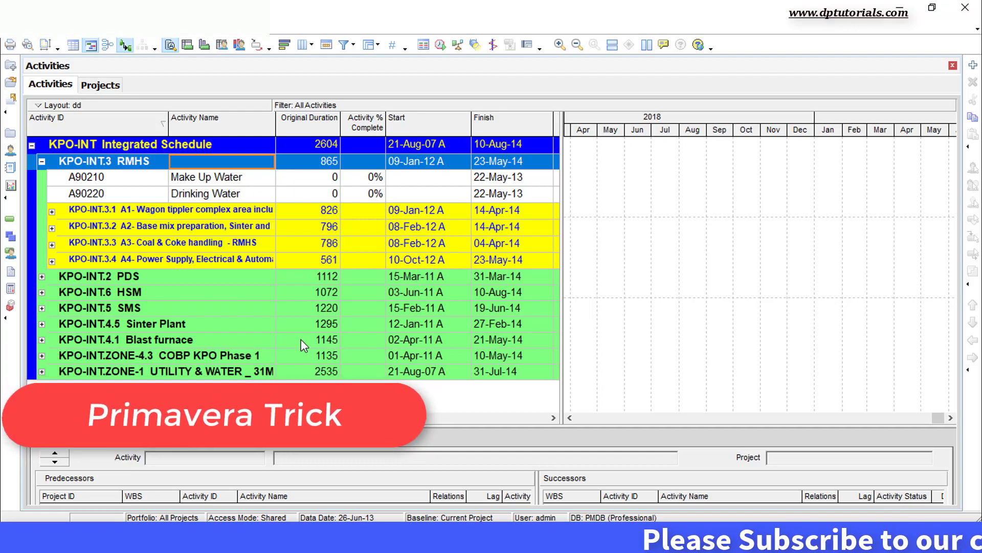
Close all open projects so the Projects list shows with Master Schedule highlighted.
click(100, 84)
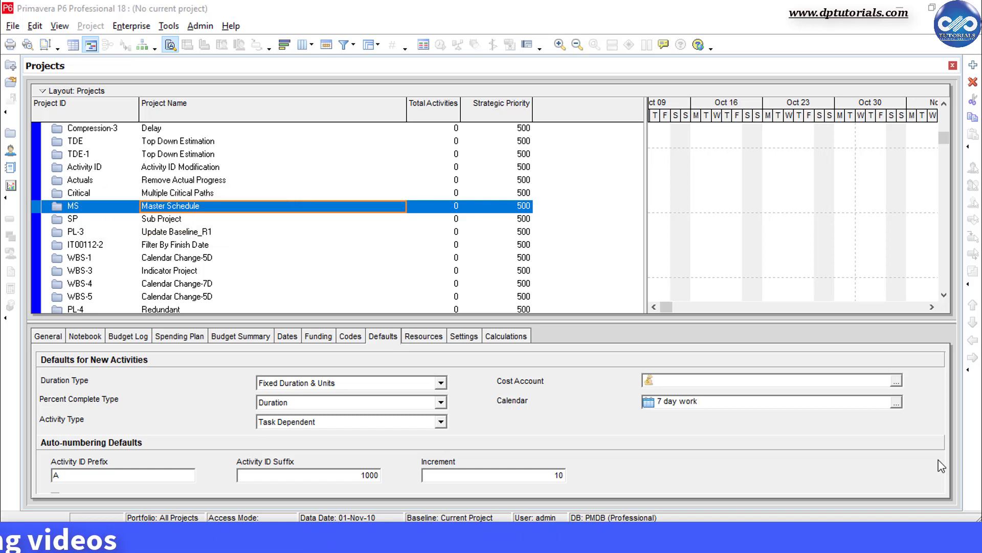
Open the Sub Project (SP) from the Projects list.
right_click(162, 218)
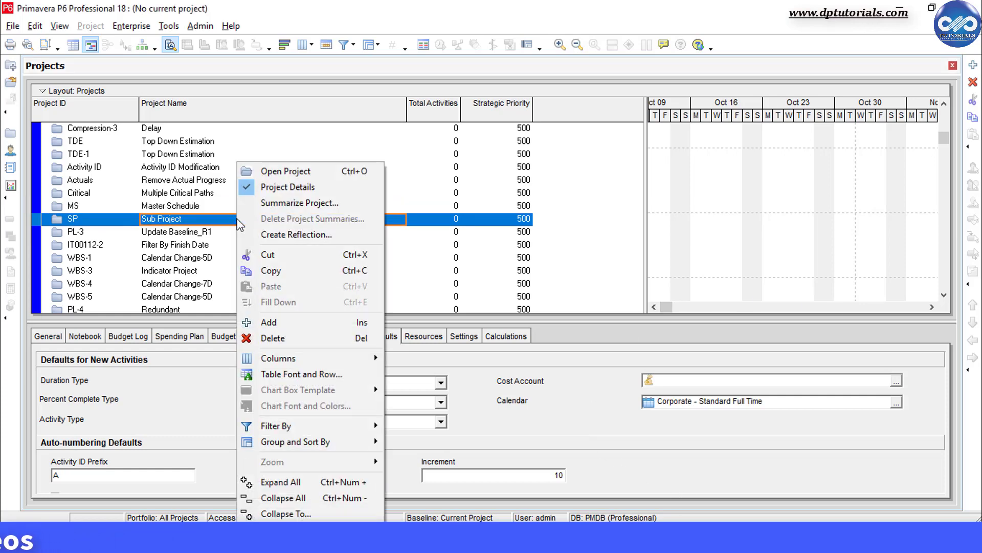
mouse_move(300, 172)
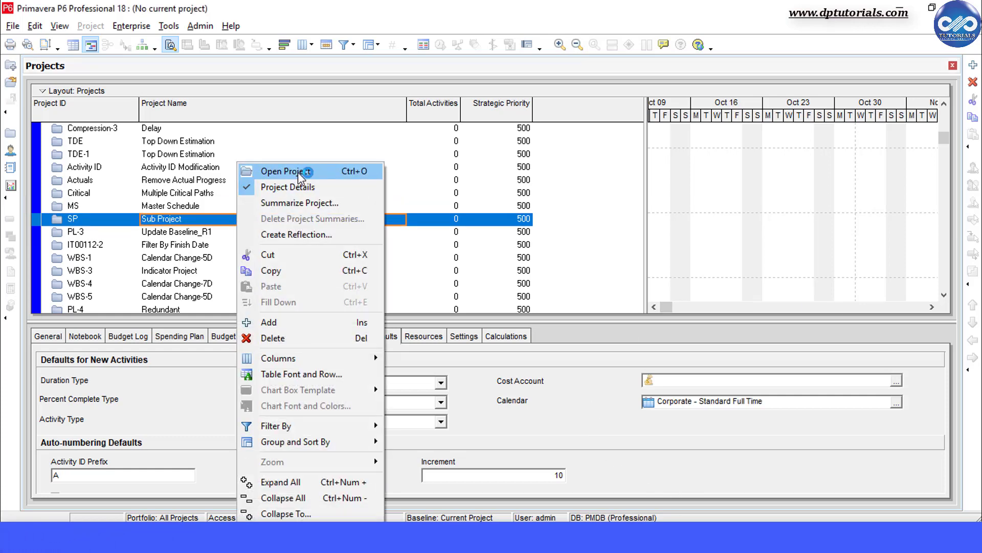
click(286, 172)
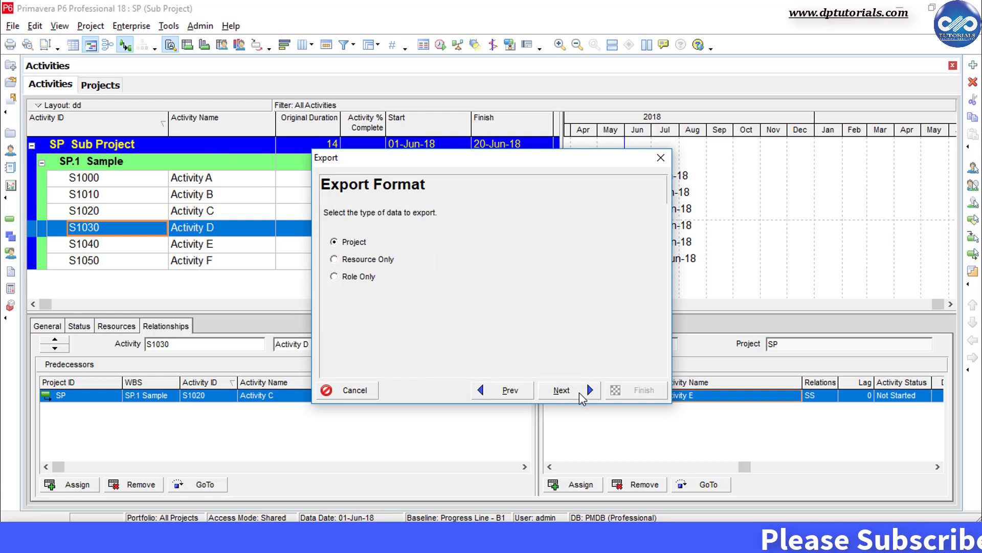
Export SP in Project format to Sub Project.xer on the Desktop and dismiss the success message.
click(561, 390)
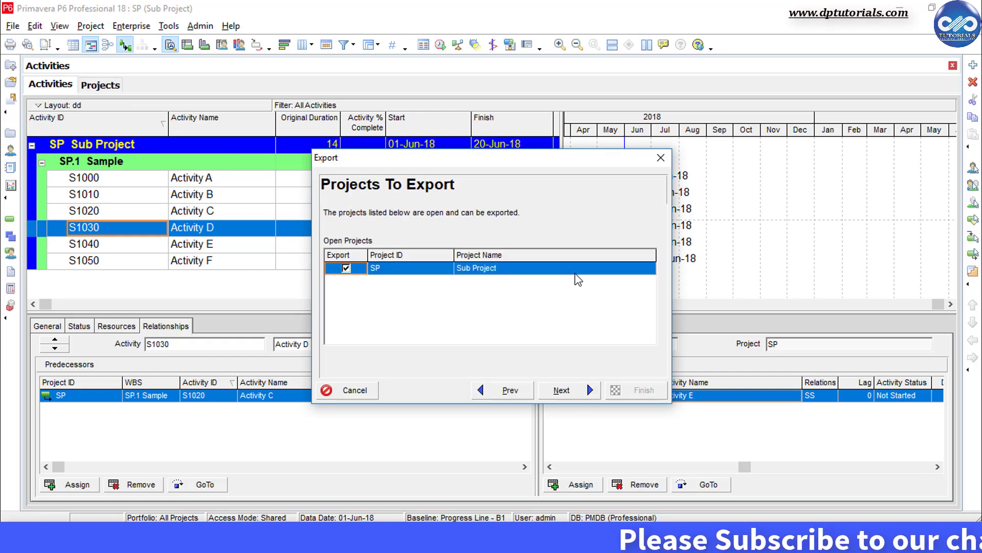
click(561, 390)
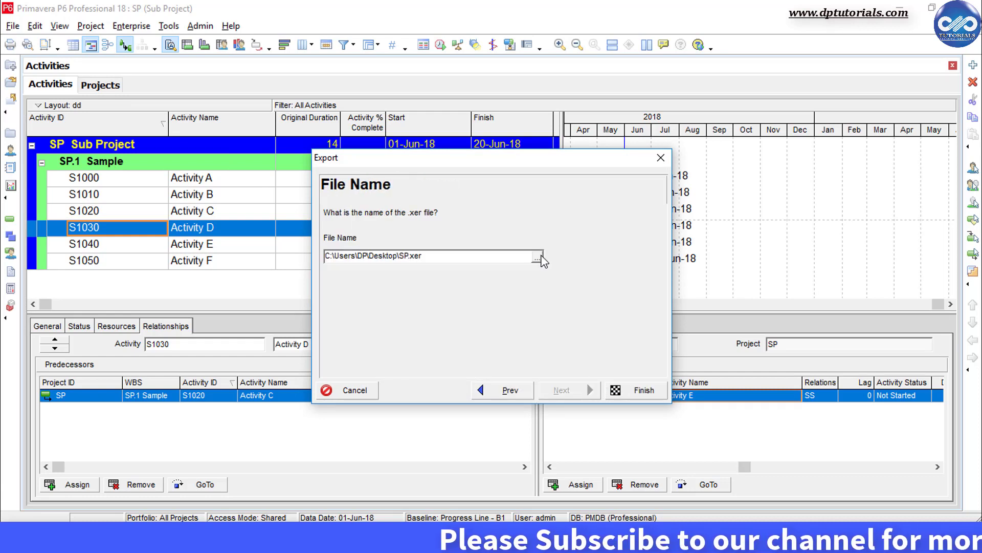
click(534, 256)
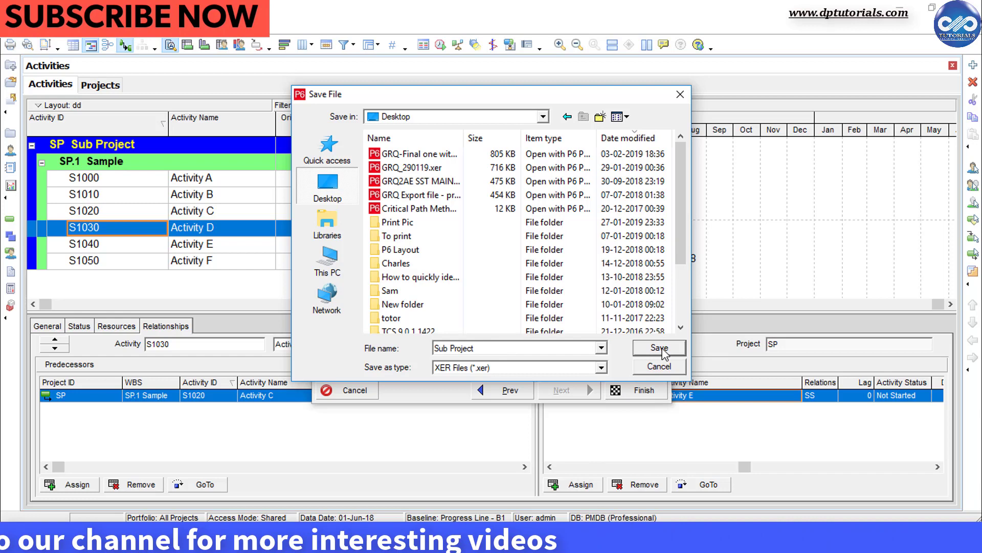
click(659, 348)
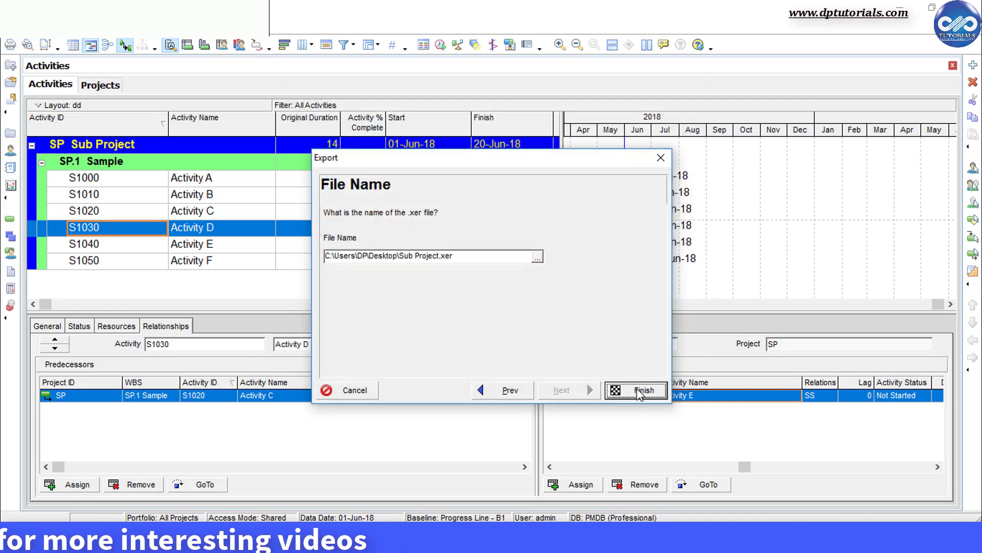
click(636, 390)
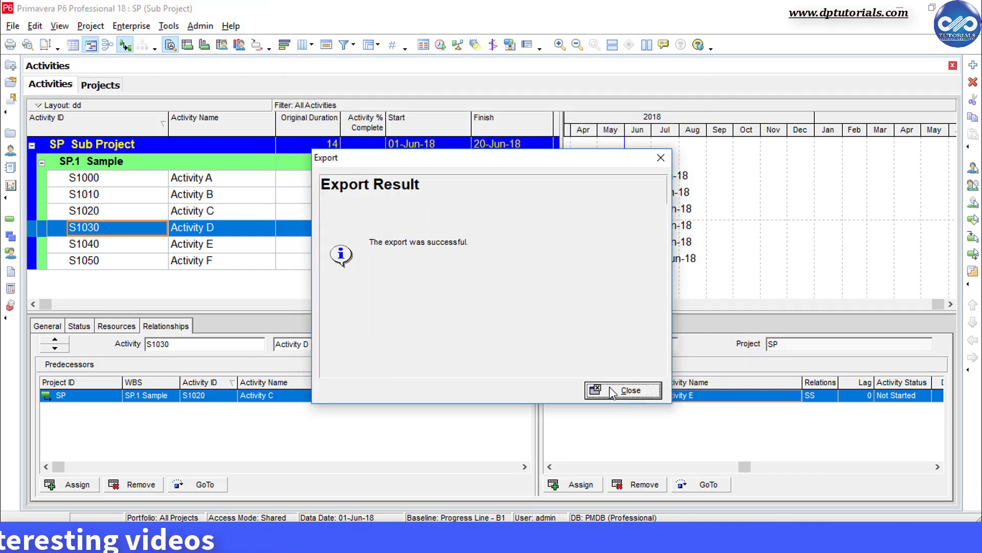
click(622, 390)
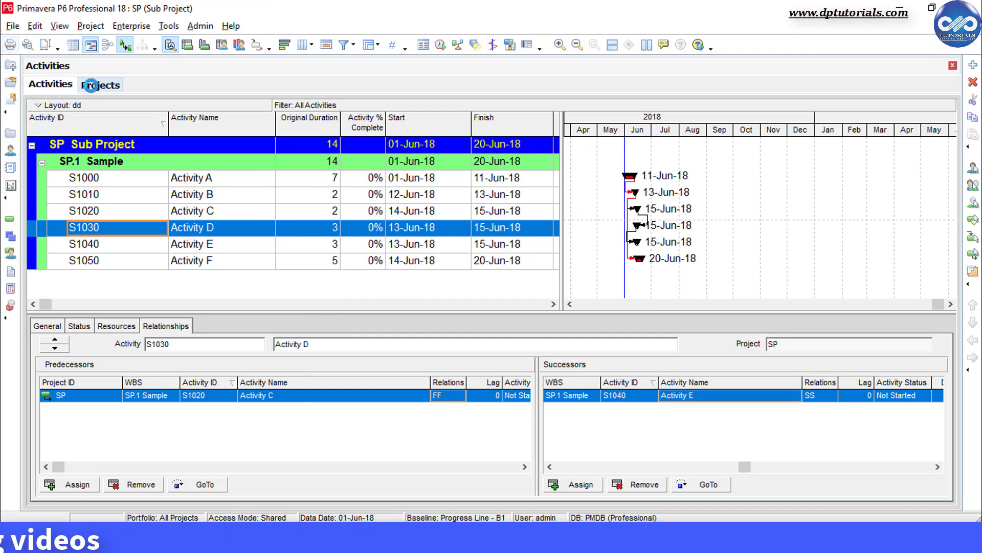
Return to the Projects list and open the Master Schedule (MS) project.
click(100, 85)
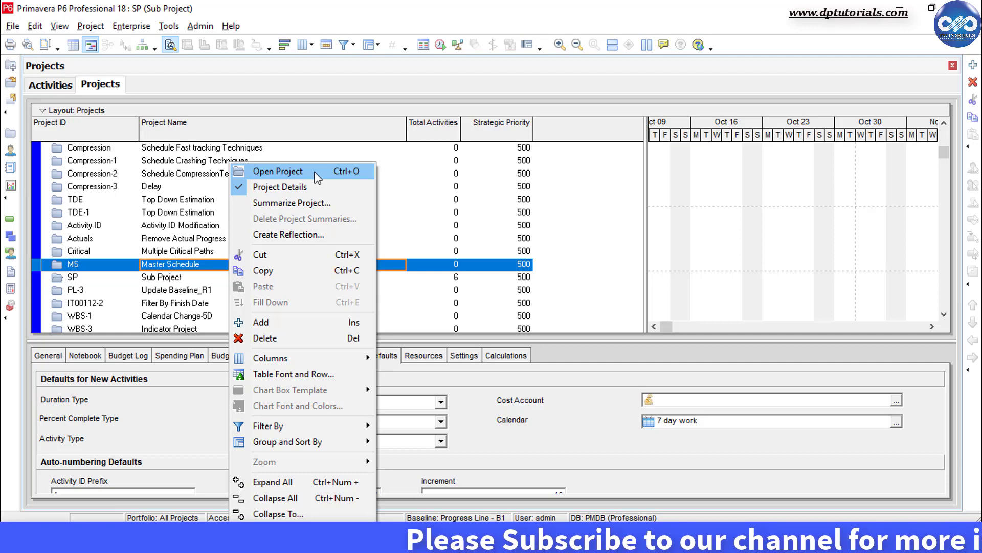
click(278, 171)
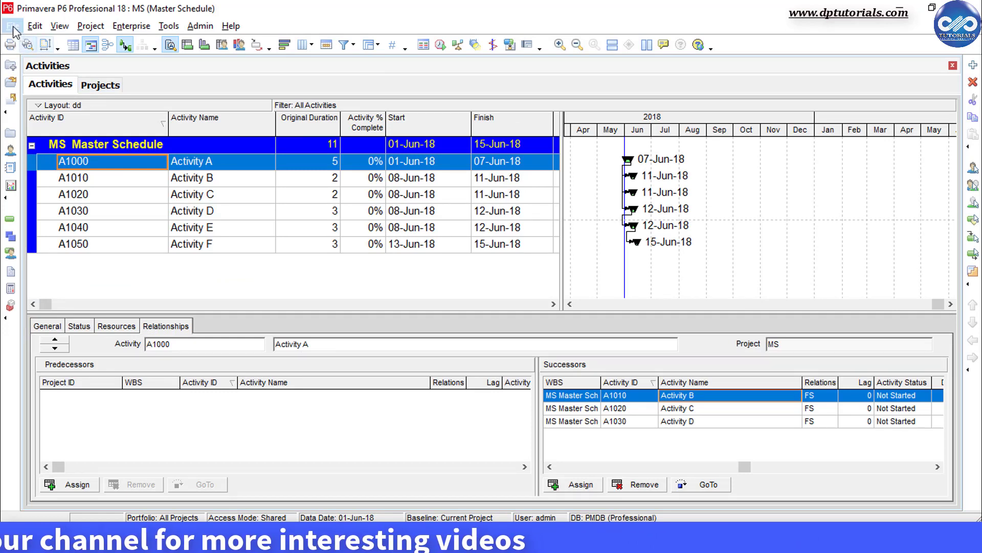
Start File > Import as a XER project and select Sub Project.xer on the Desktop.
click(12, 24)
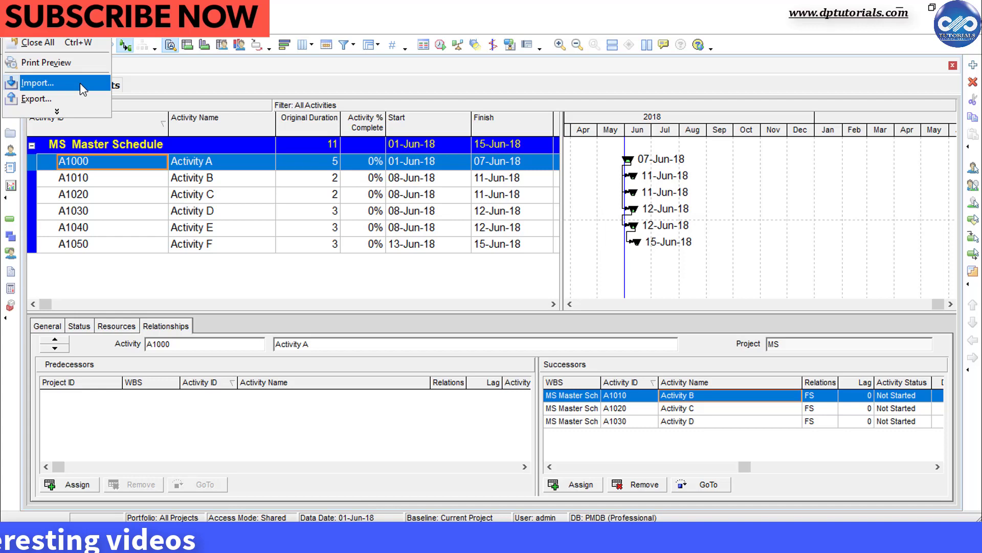
click(39, 83)
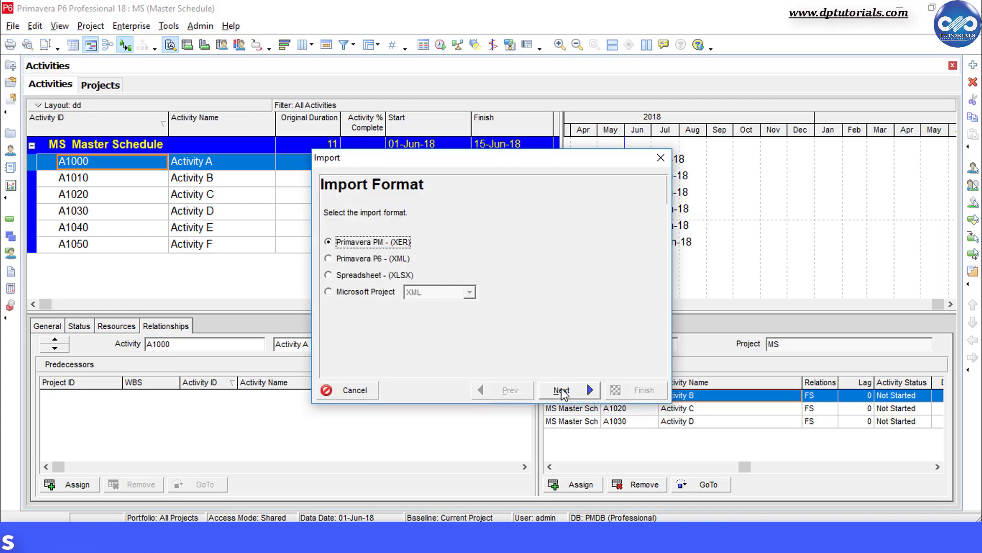
click(562, 389)
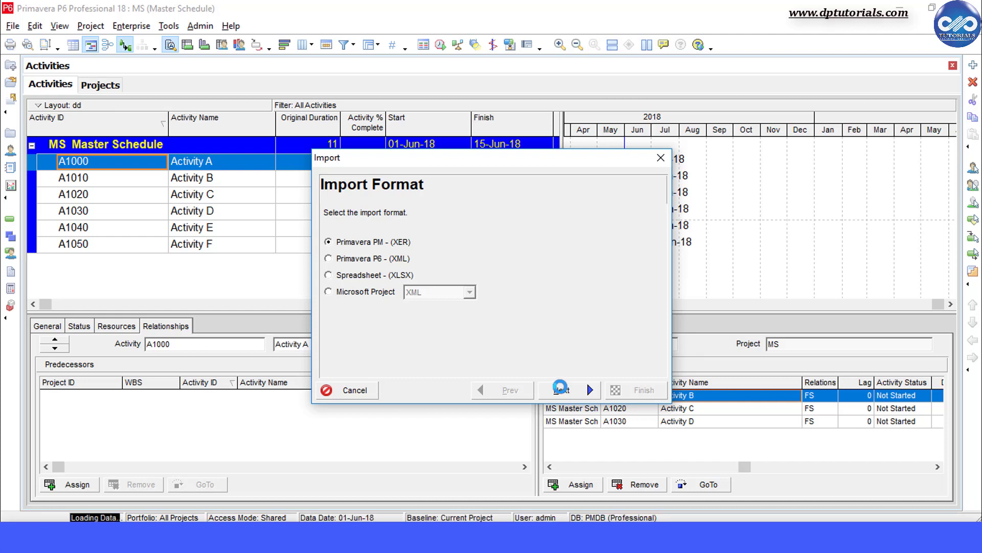
click(561, 390)
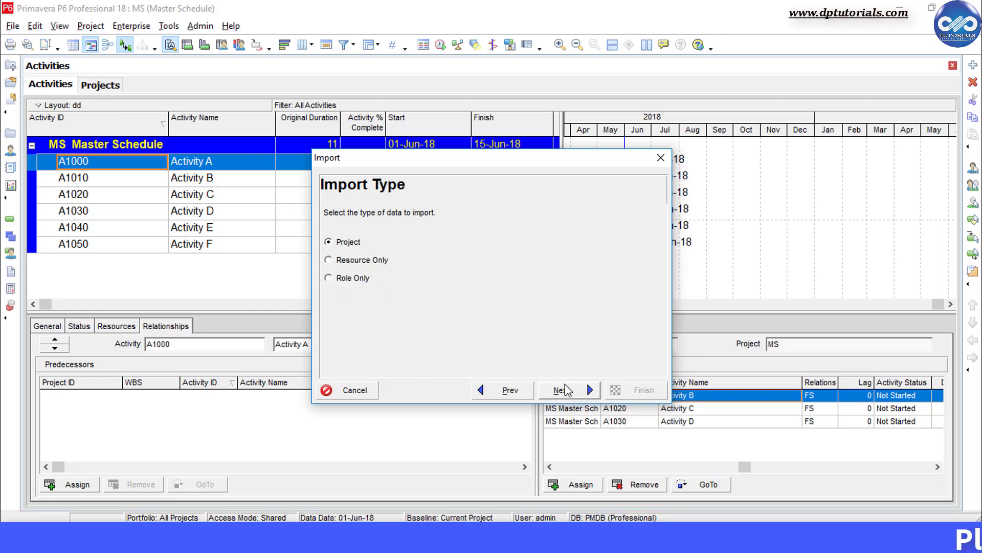
click(561, 390)
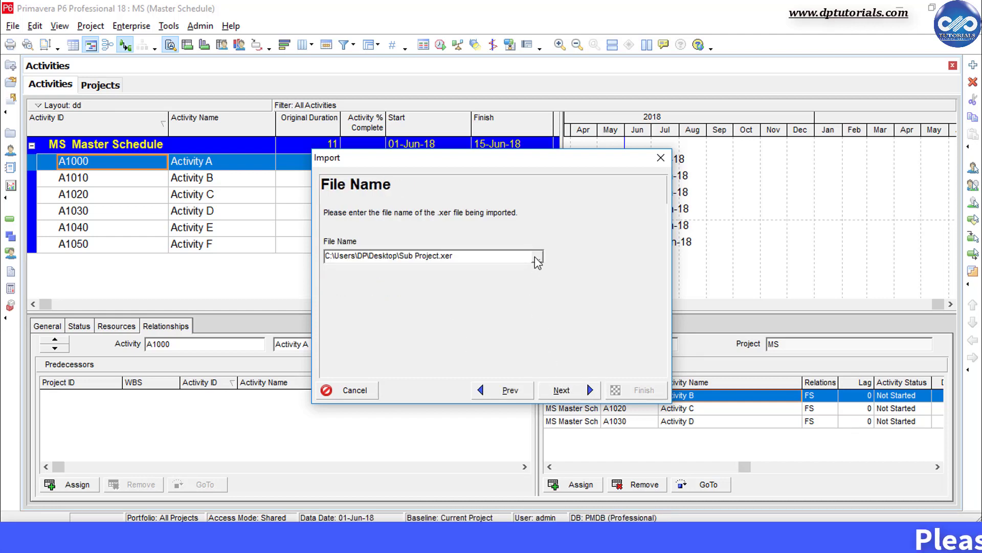
click(538, 256)
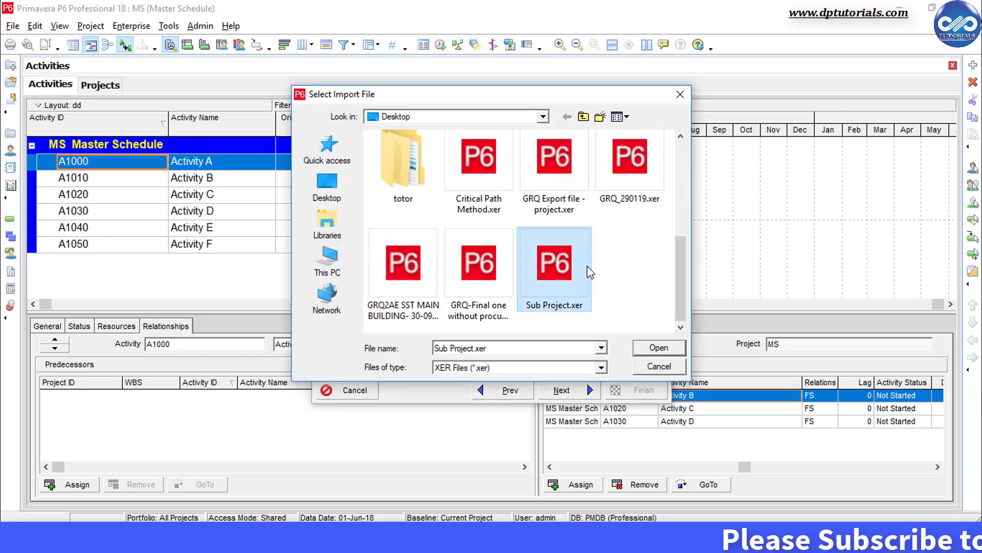
click(659, 348)
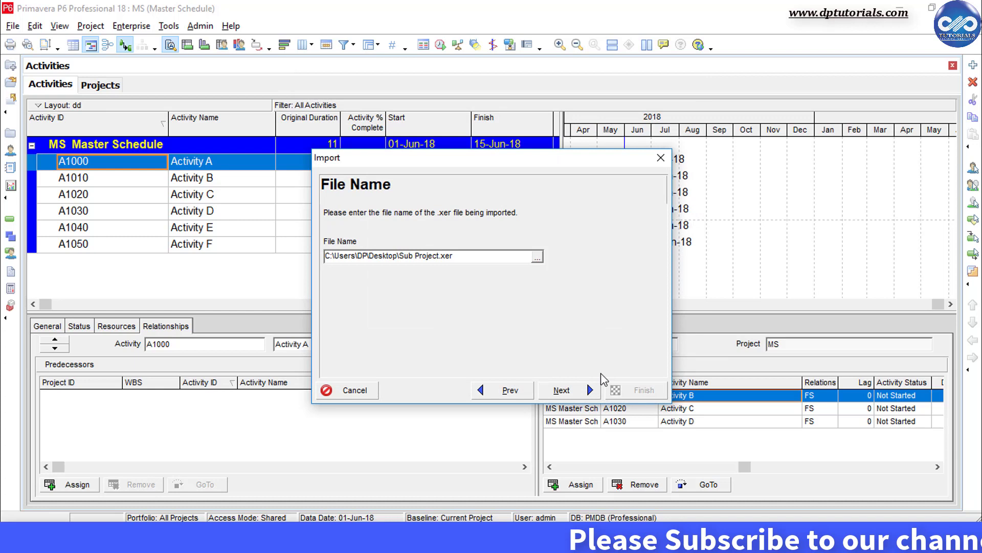
mouse_move(597, 386)
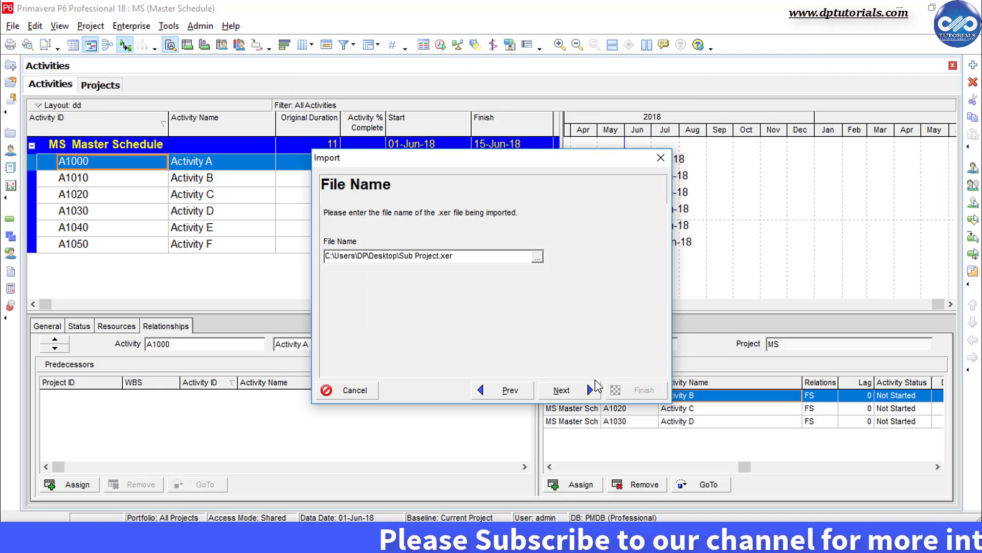
Set the import action to Update Existing Project into MS with the Default Configuration.
click(561, 390)
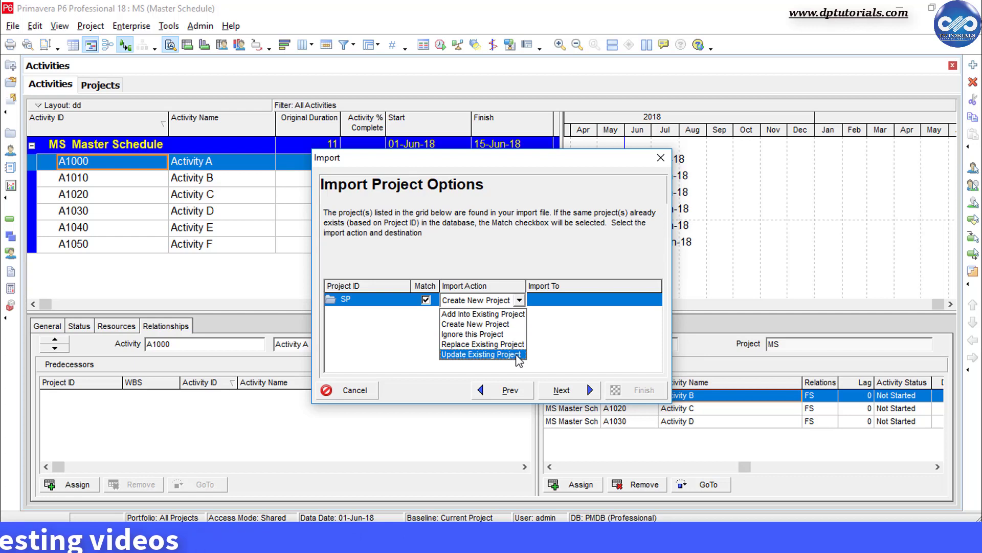
click(482, 354)
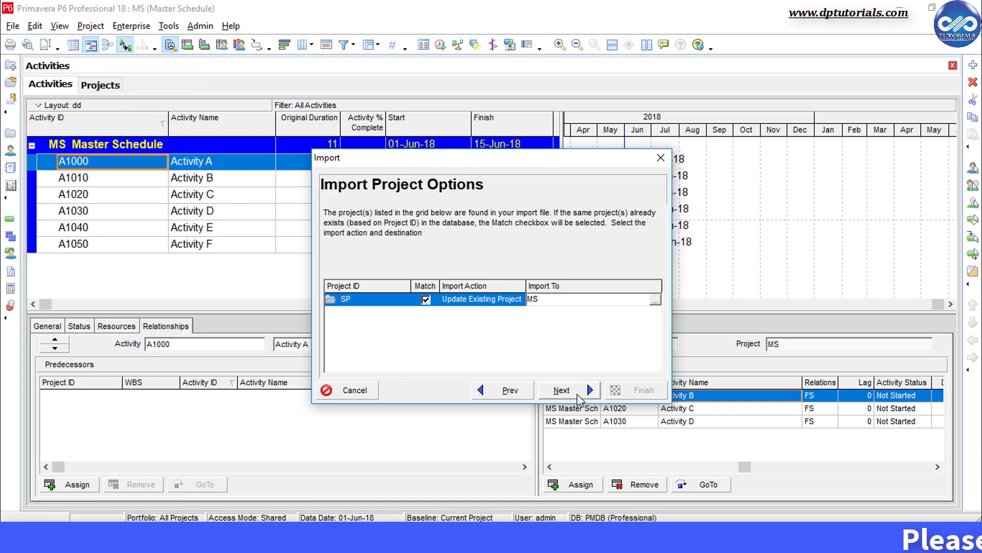
click(561, 389)
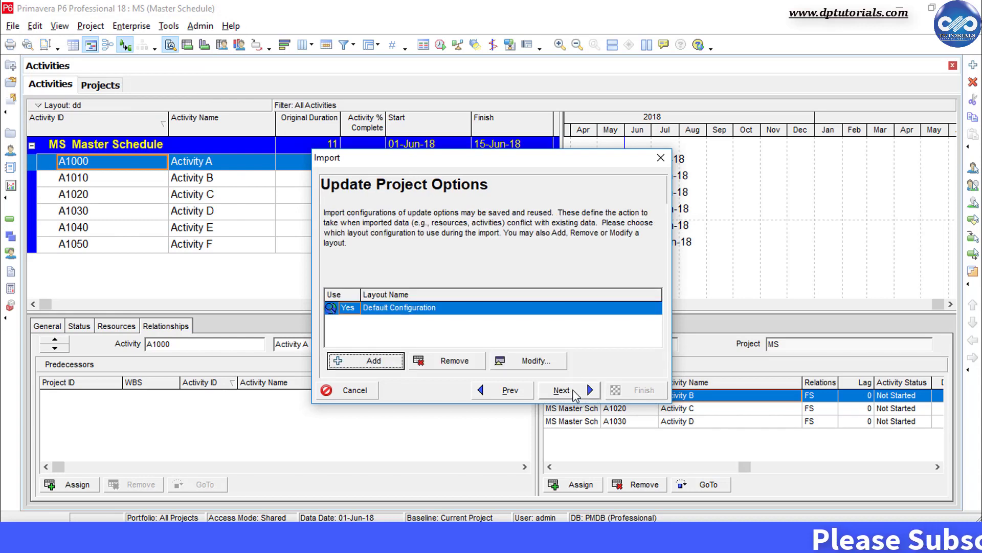
click(562, 390)
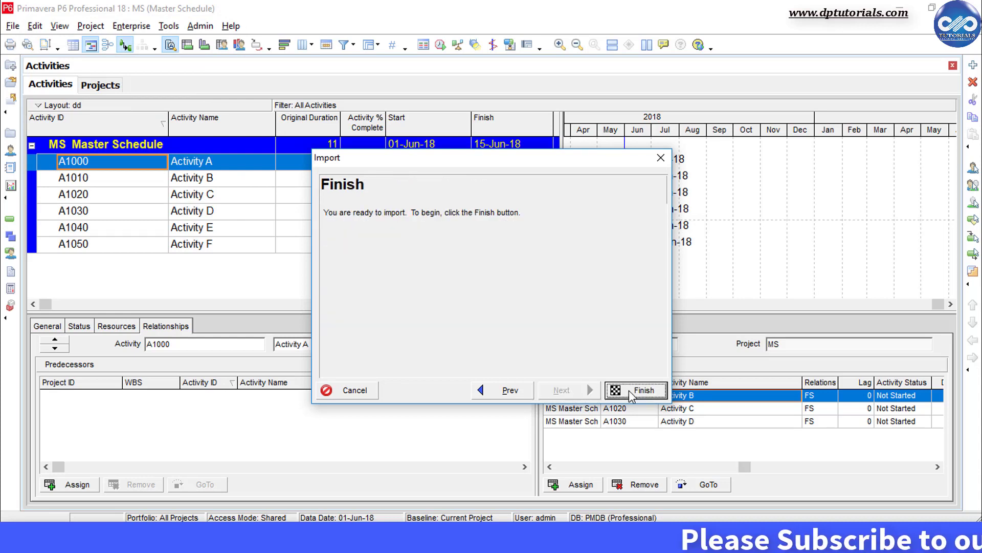
Finish the import so MS.1 Sample with S1000–S1050 is added to Master Schedule, confirming success.
click(637, 389)
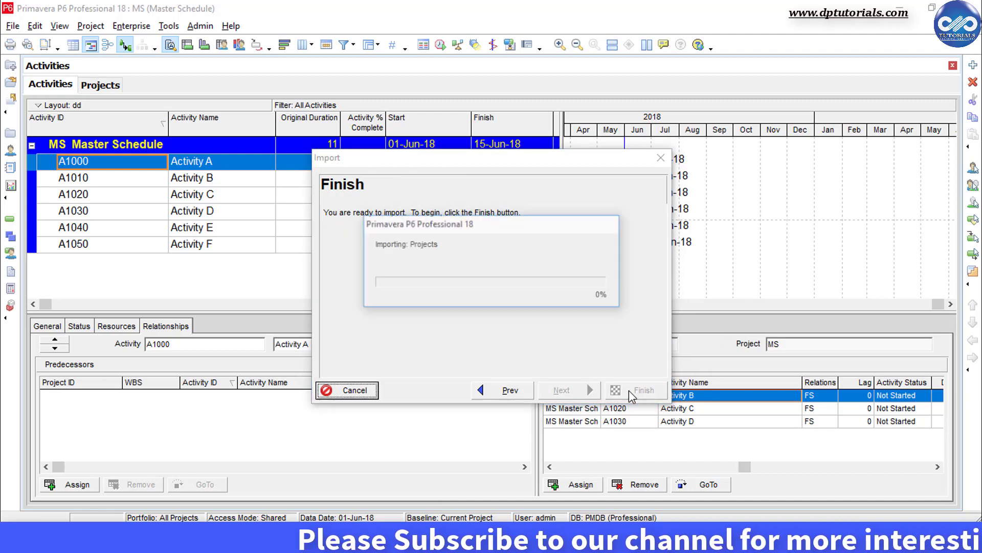
click(637, 389)
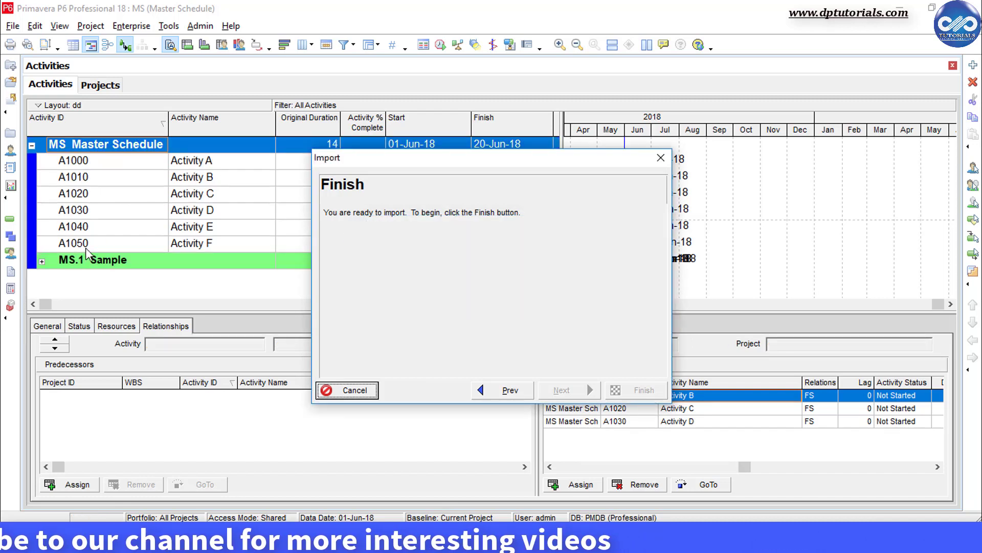
mouse_move(100, 227)
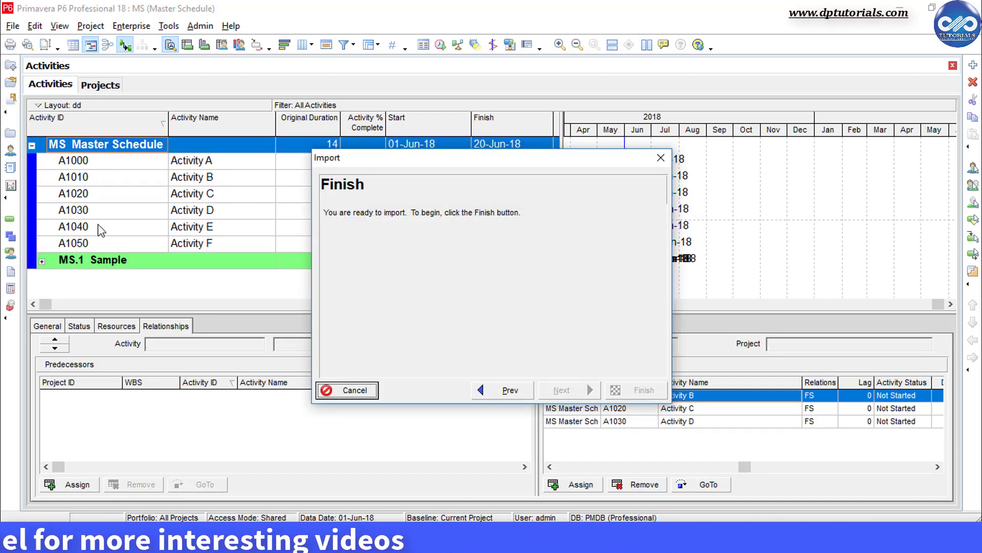
click(636, 390)
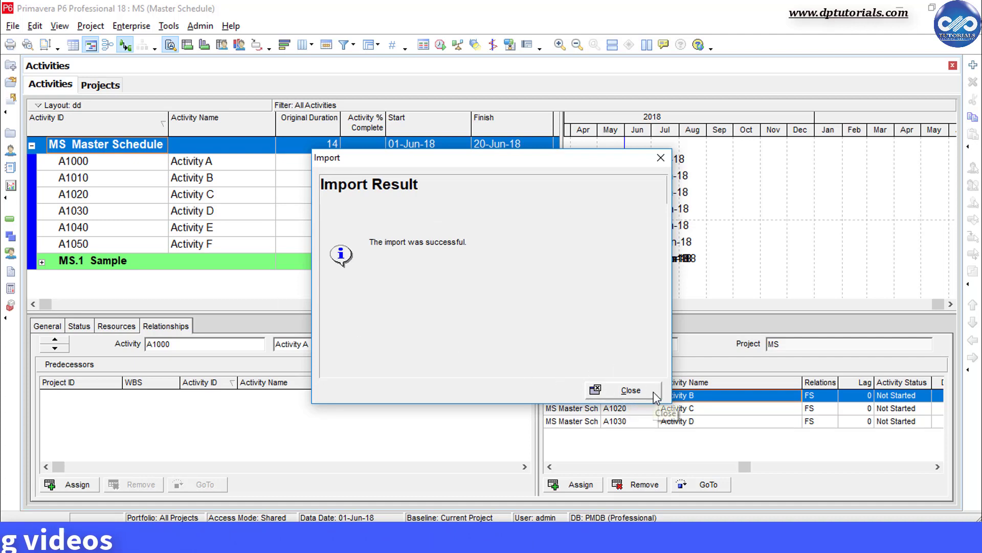
mouse_move(631, 374)
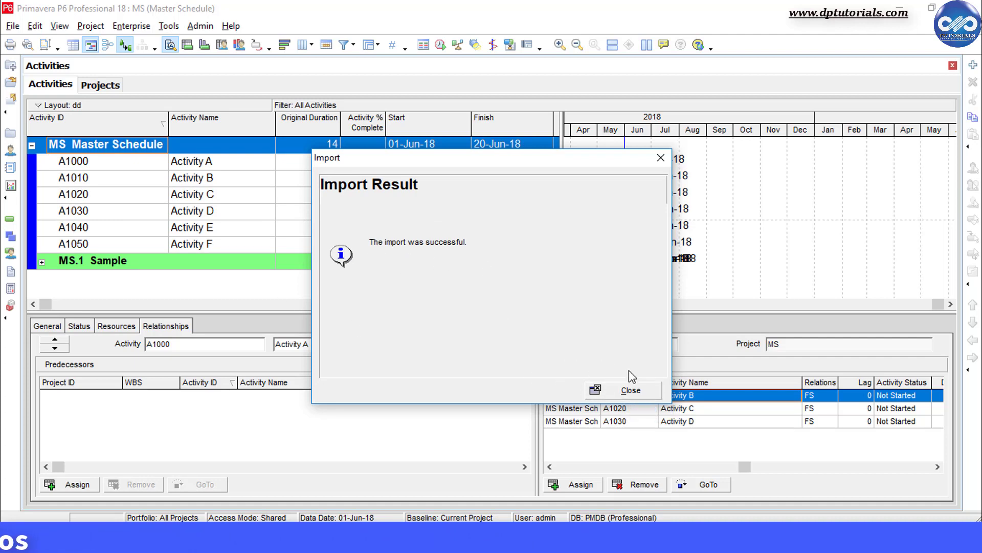
click(622, 389)
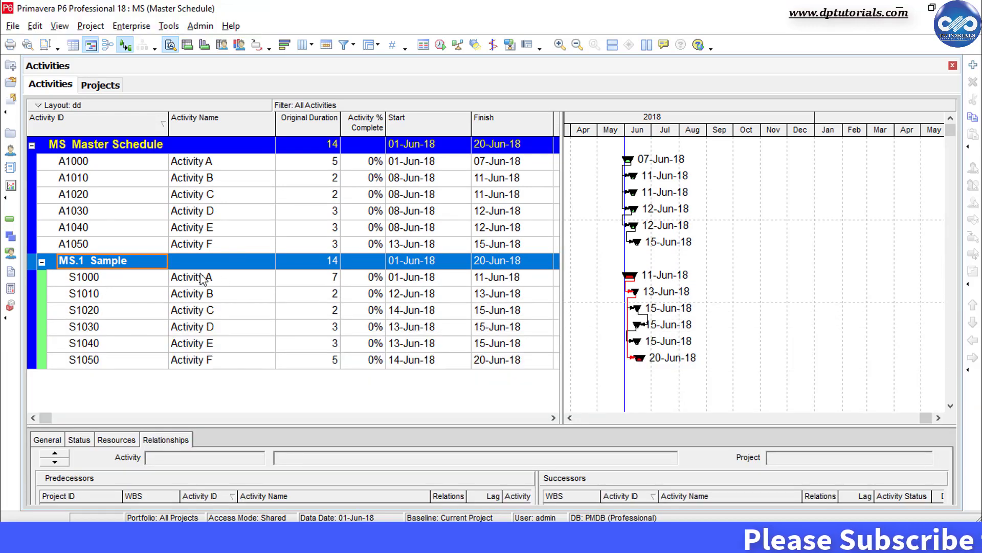
Select imported activity S1020 (Activity C) under MS.1 Sample to review its details.
click(192, 310)
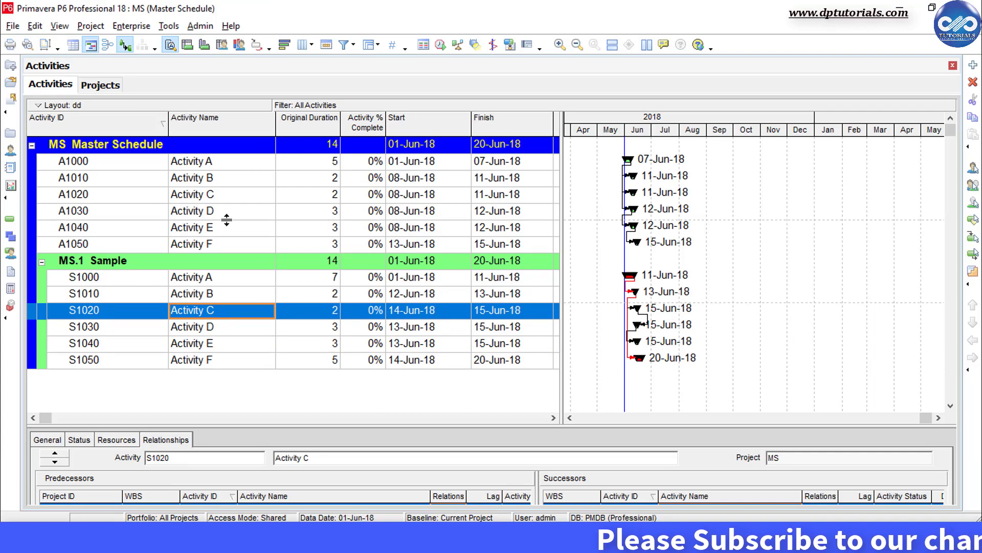
mouse_move(256, 229)
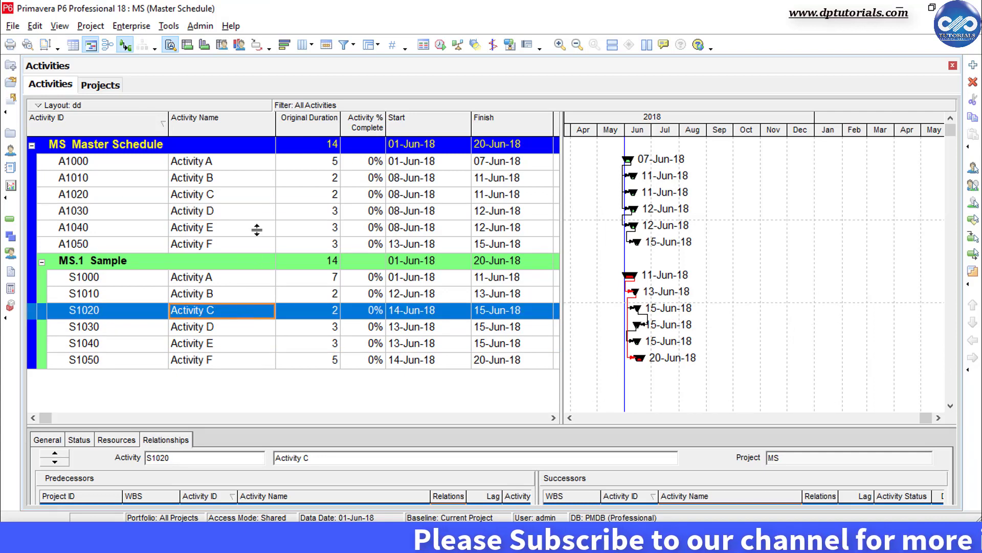